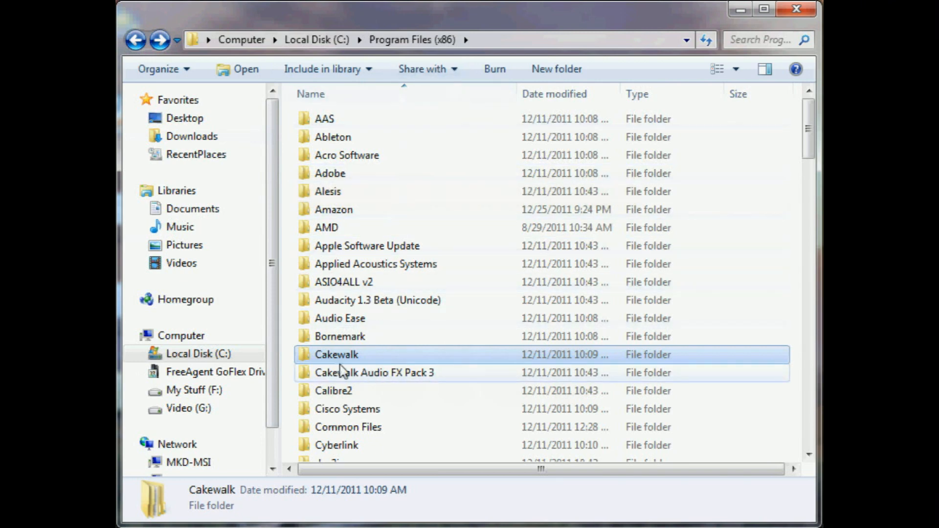
Open the Cakewalk folder and its Vstplugins subfolder in Windows Explorer.
double_click(336, 354)
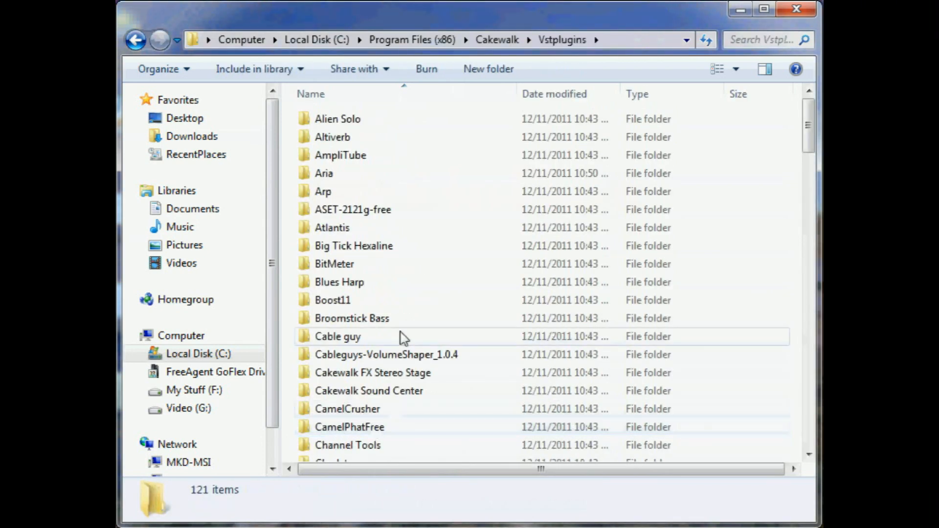
double_click(323, 173)
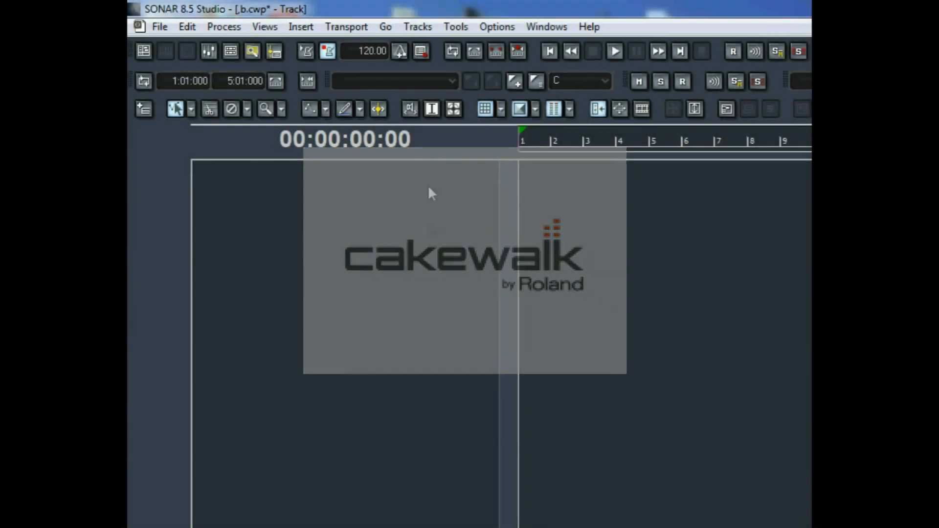
Run a VST plug-in scan in the Cakewalk Plug-in Manager to register Garritan ARIA Player.
left_click(454, 26)
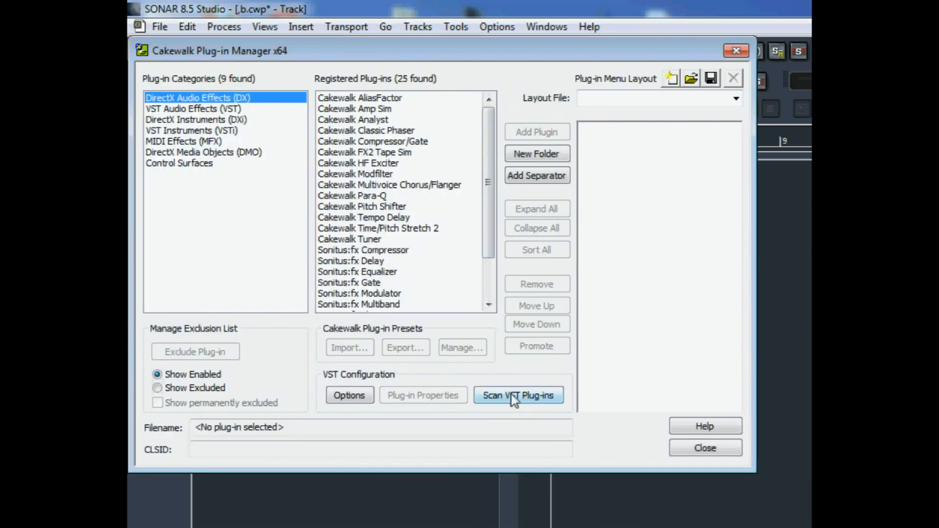
left_click(518, 395)
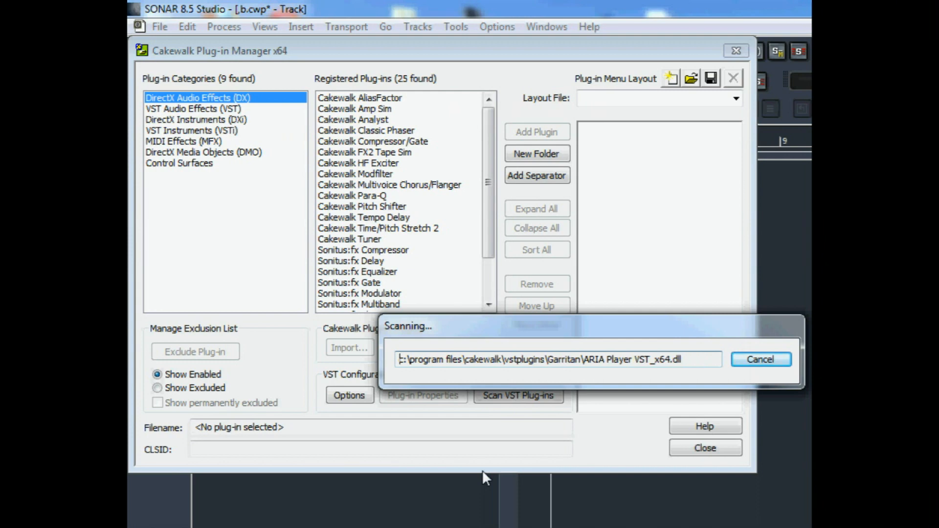
left_click(759, 358)
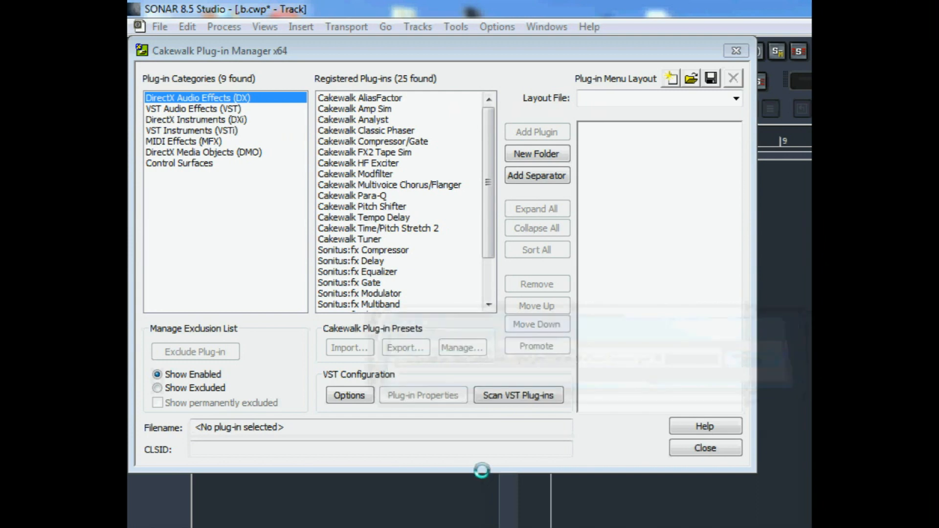
left_click(359, 98)
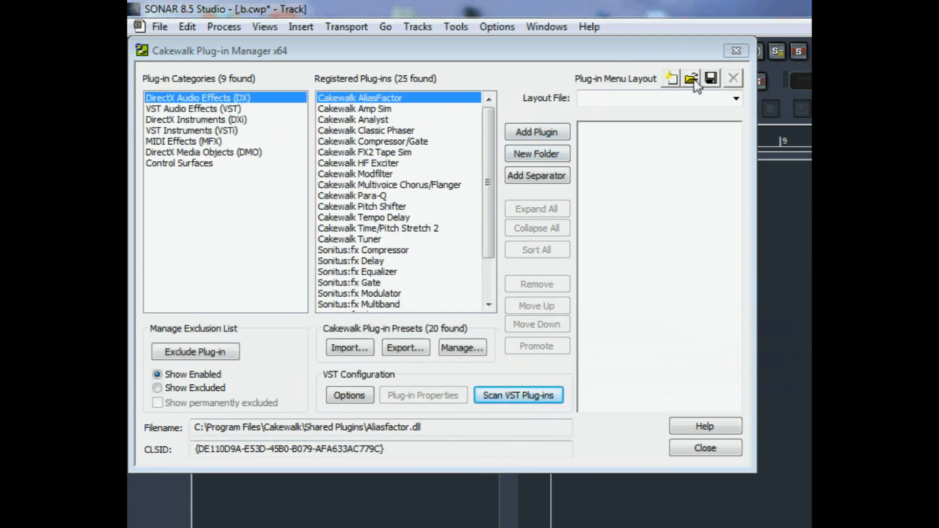
Load the 'Soft Synths by type.pgl' plug-in menu layout.
left_click(689, 78)
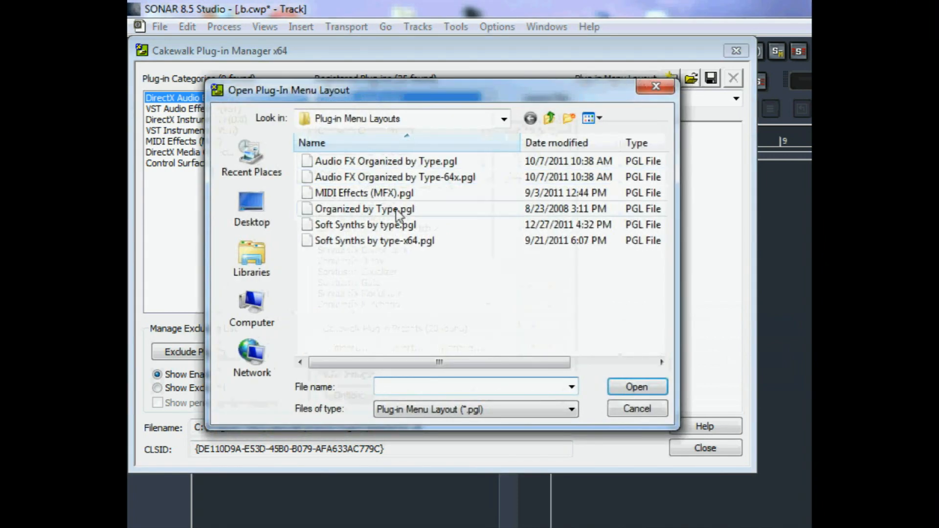
left_click(364, 225)
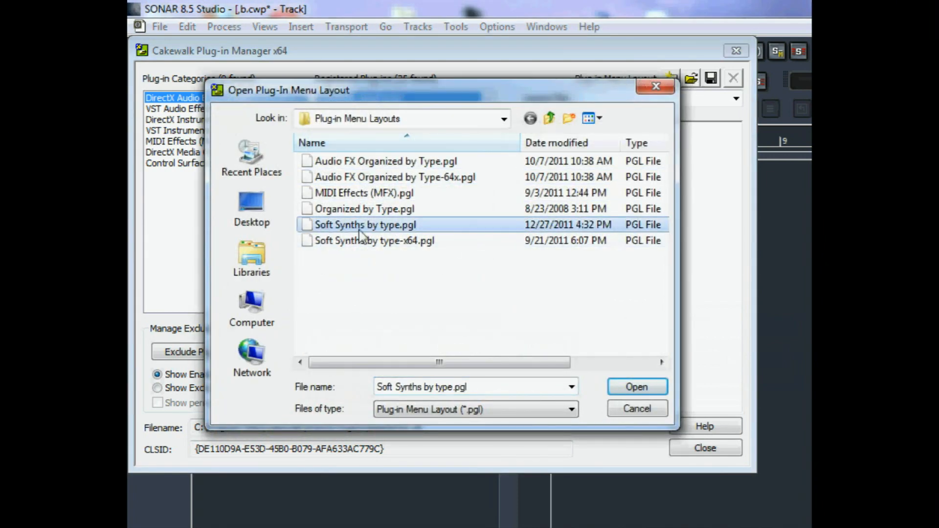
left_click(636, 387)
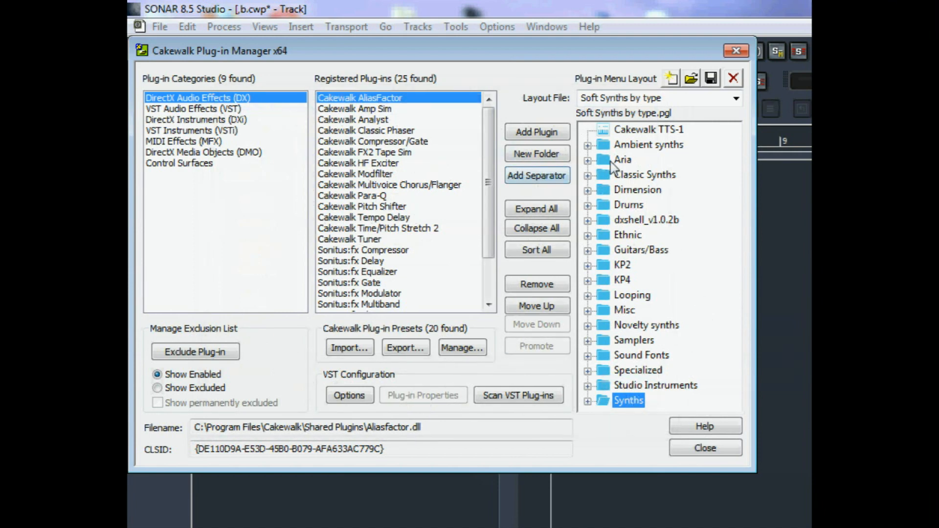
Expand the Aria group and verify ARIA Player is registered under VST Instruments.
left_click(588, 159)
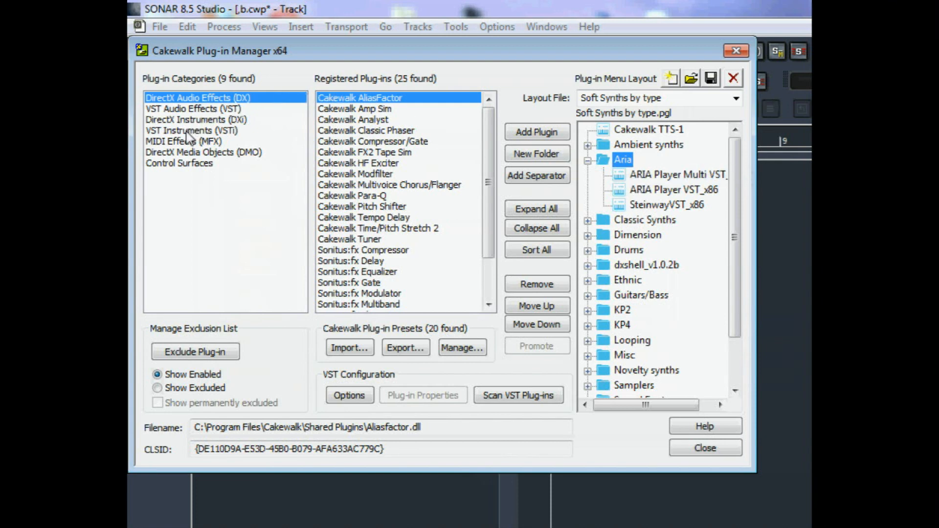
left_click(191, 130)
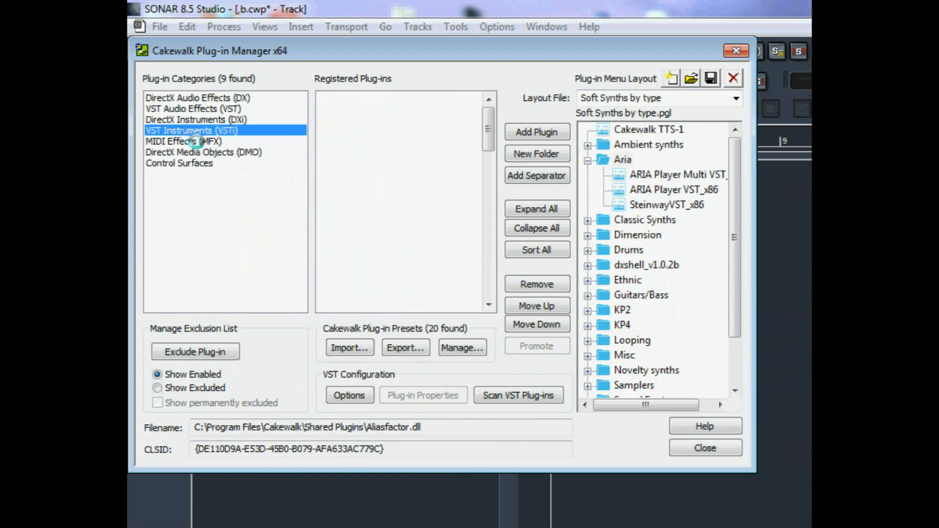
left_click(192, 130)
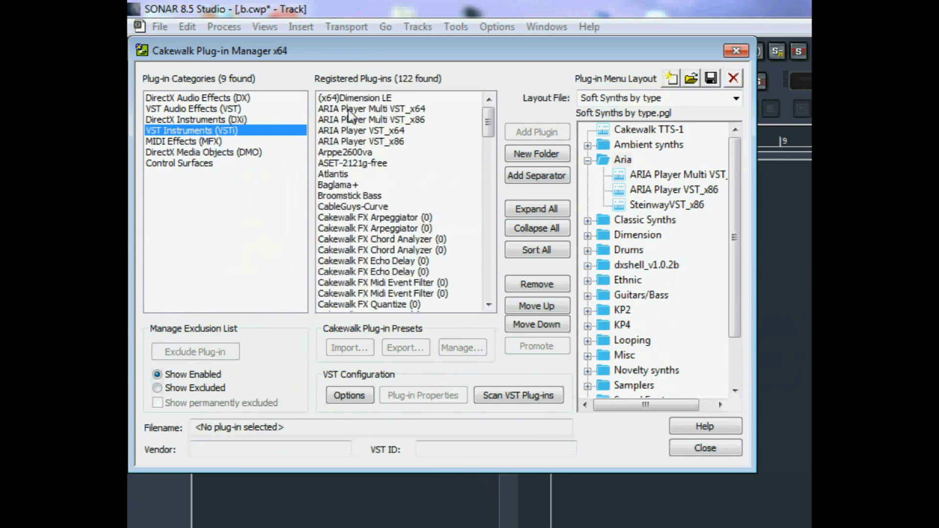
left_click(372, 109)
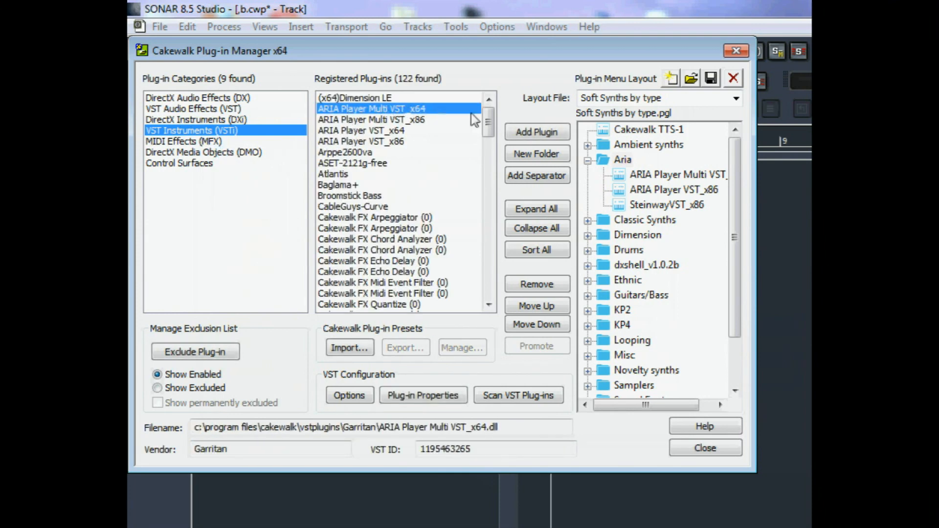
mouse_move(608, 158)
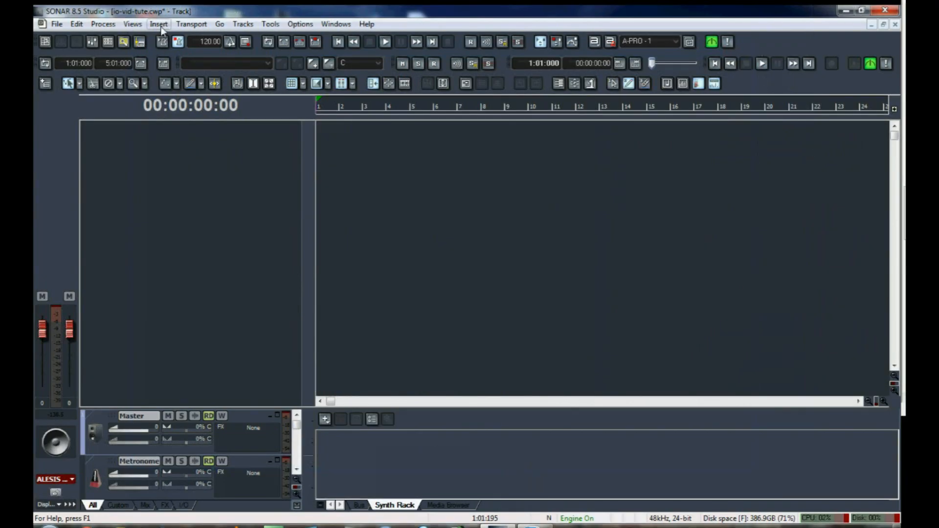
Insert the ARIA Player Multi VST_x86 soft synth from the Aria group.
left_click(158, 24)
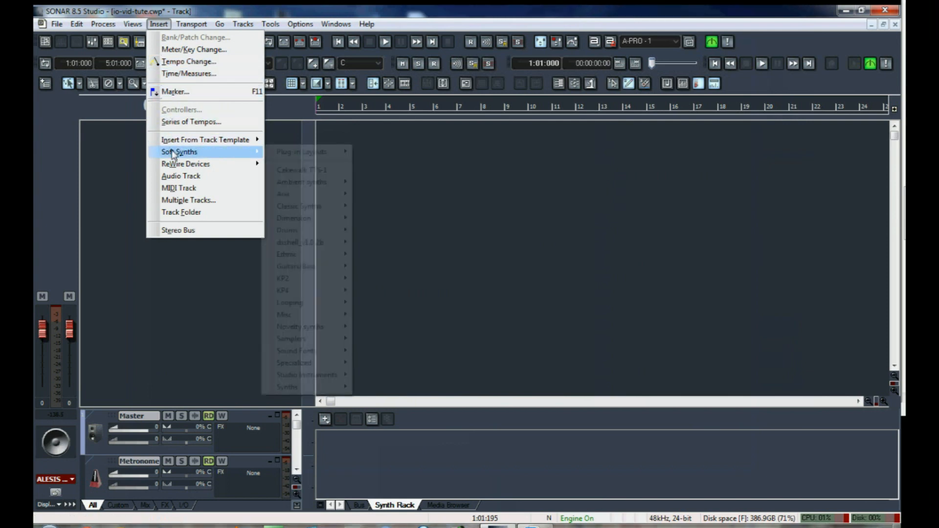
mouse_move(282, 193)
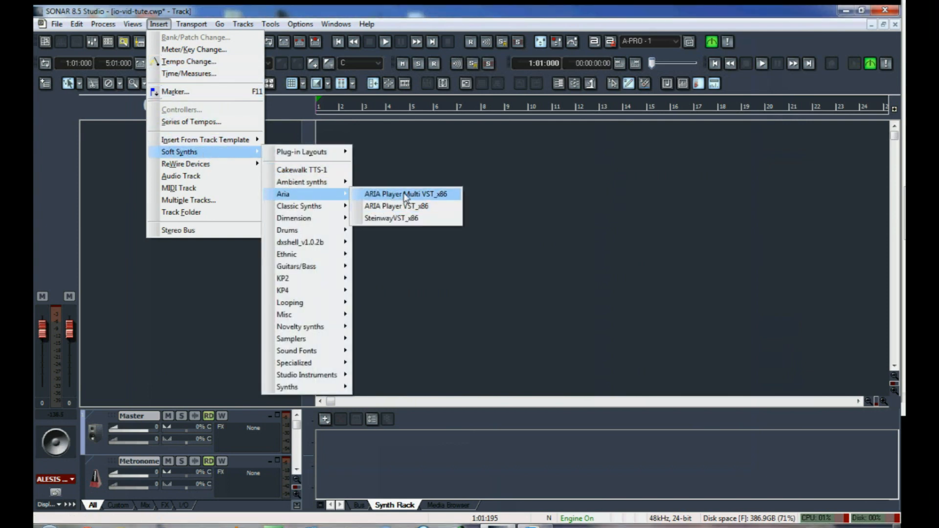
left_click(405, 193)
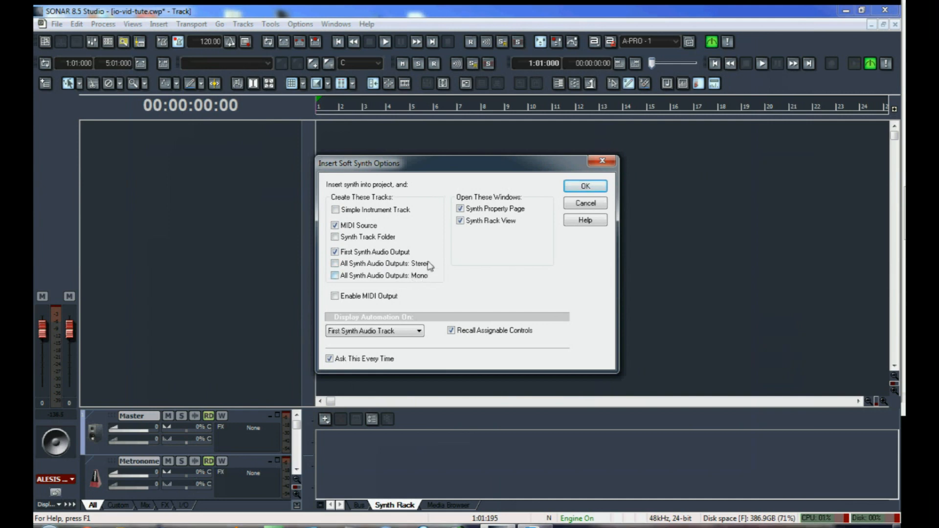
mouse_move(419, 250)
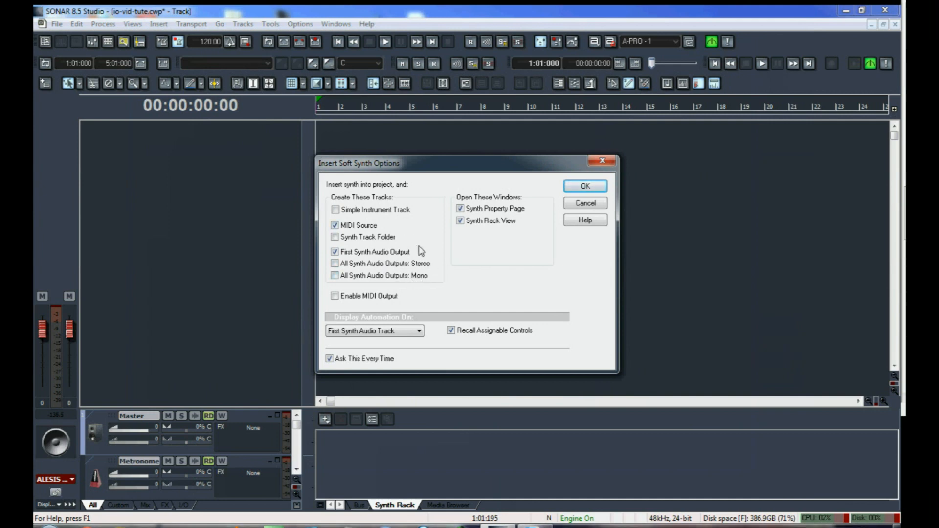
Confirm the synth insert and load the Easy Strings - Brass - Winds patch into slot 1.
left_click(585, 186)
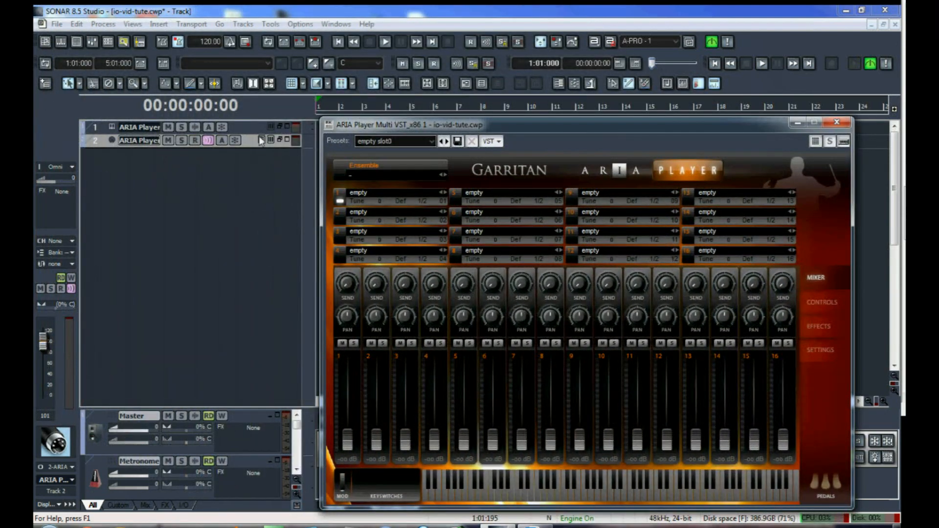
left_click(344, 201)
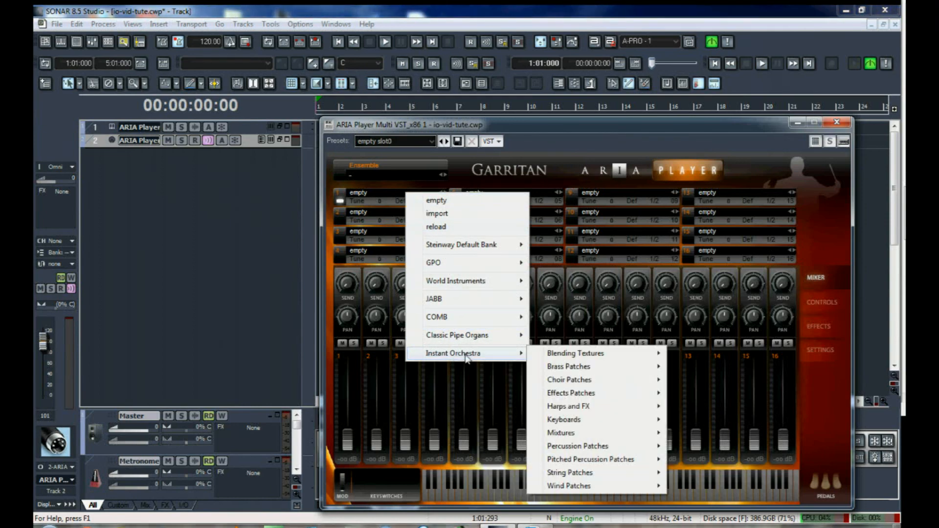
mouse_move(575, 353)
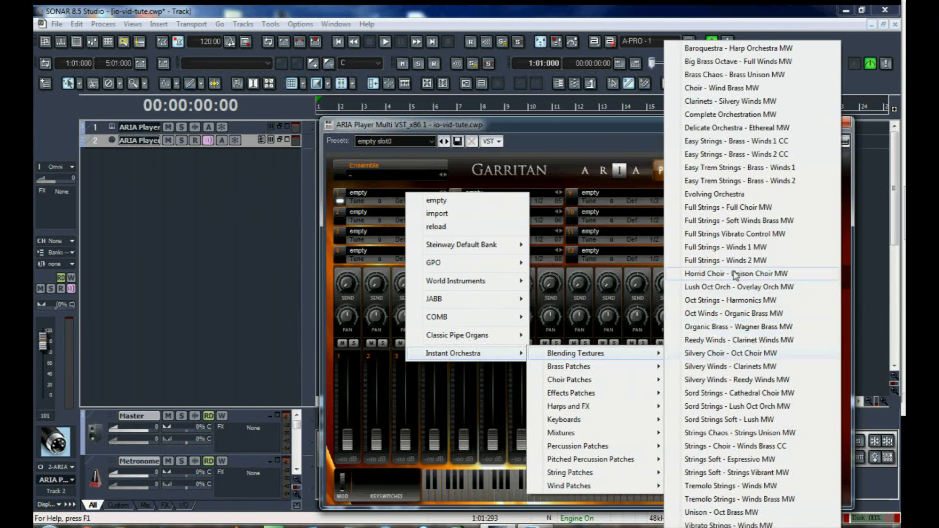
mouse_move(714, 140)
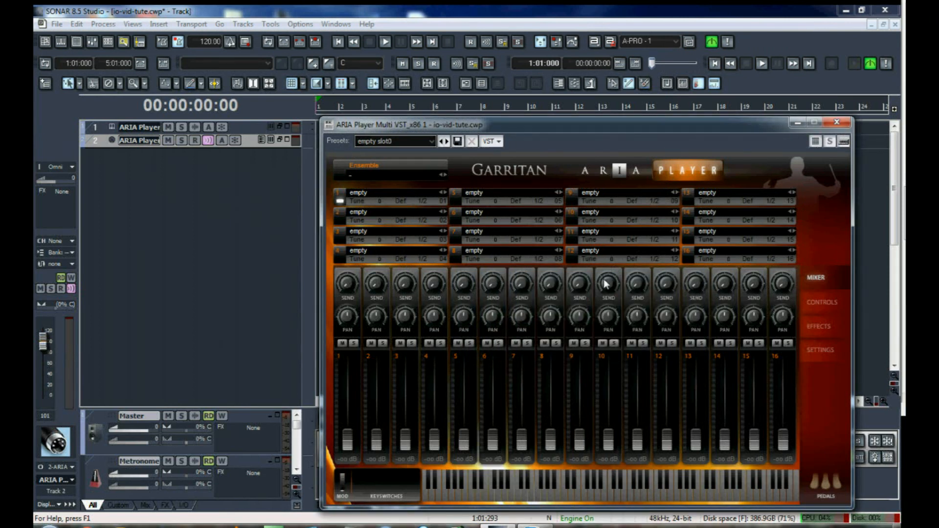
left_click(367, 193)
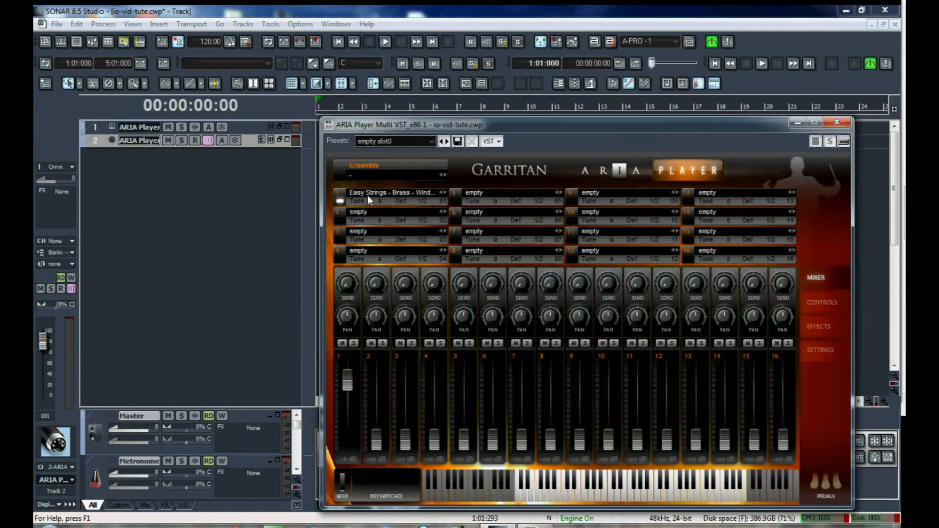
mouse_move(470, 317)
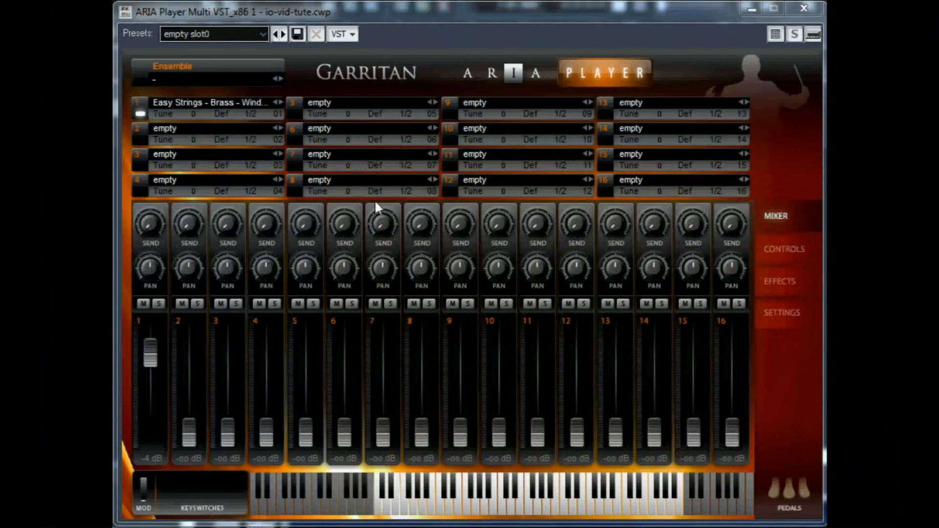
mouse_move(240, 118)
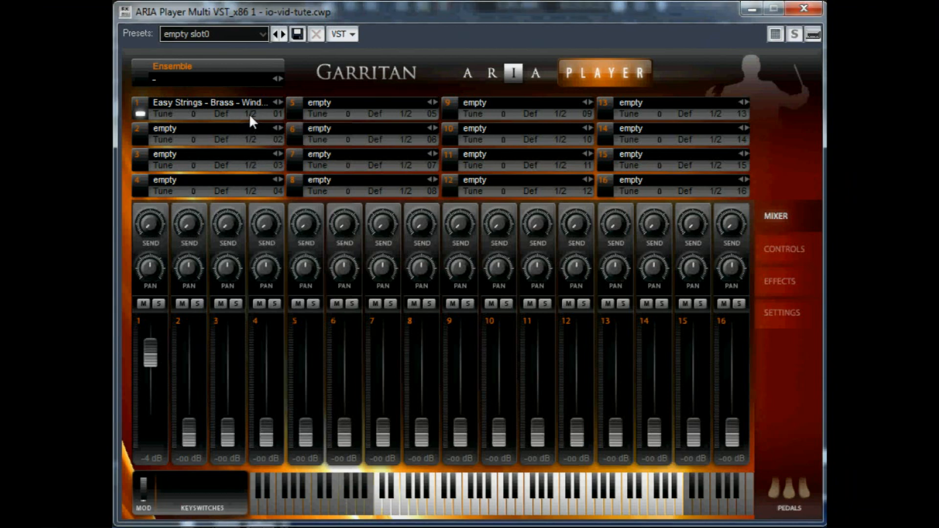
left_click(252, 113)
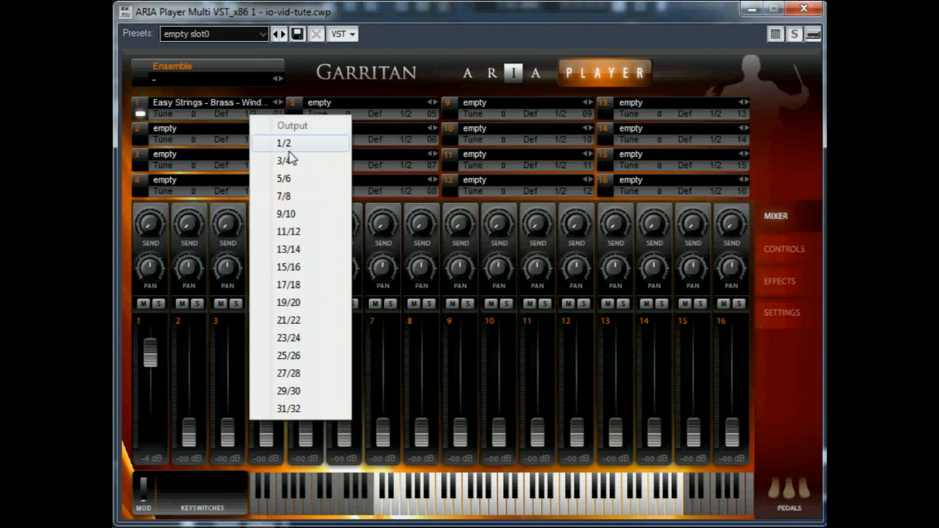
mouse_move(293, 195)
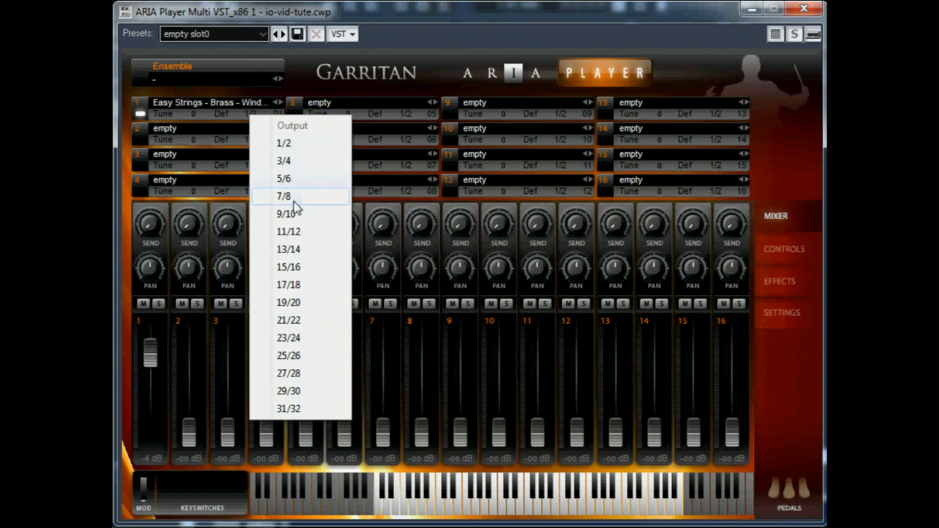
mouse_move(314, 427)
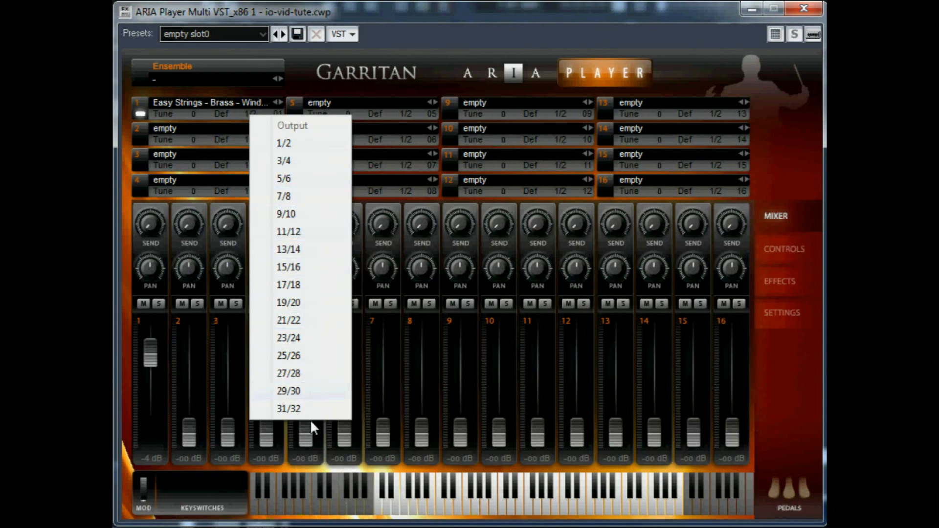
mouse_move(288, 302)
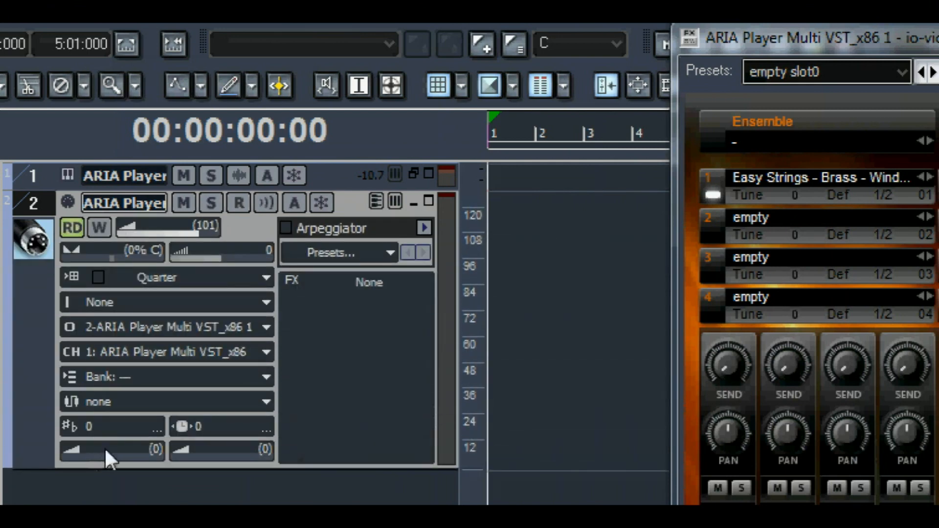
mouse_move(225, 328)
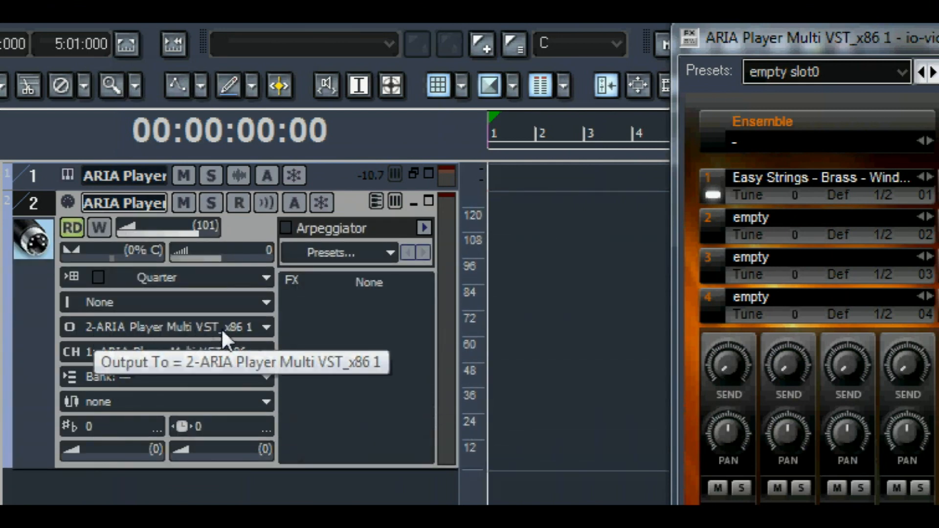
mouse_move(227, 359)
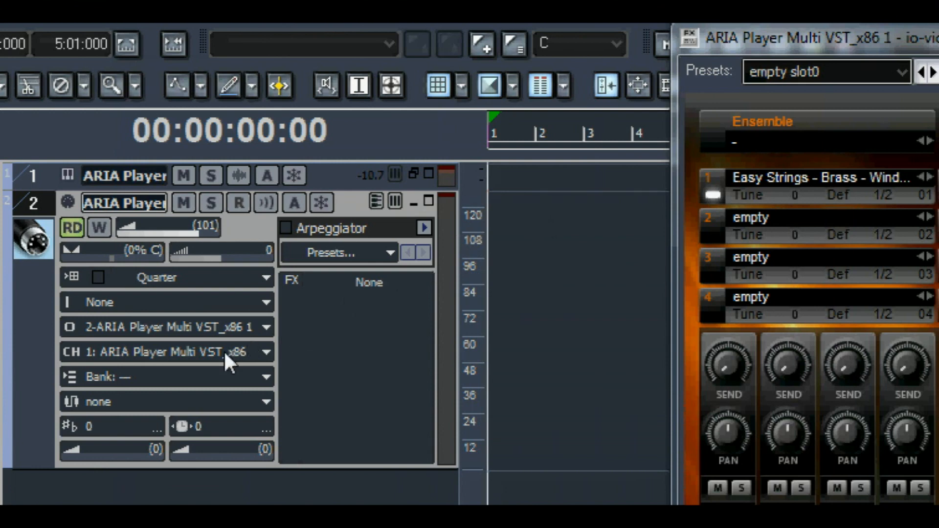
Set the MIDI track input to A-PRO 1 MIDI Omni and rename it 'EZ str'.
left_click(166, 351)
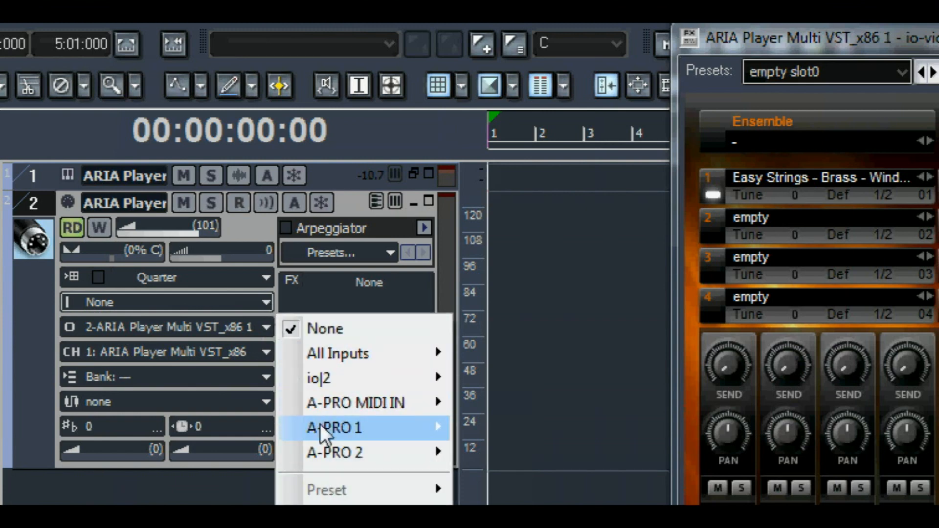
mouse_move(335, 427)
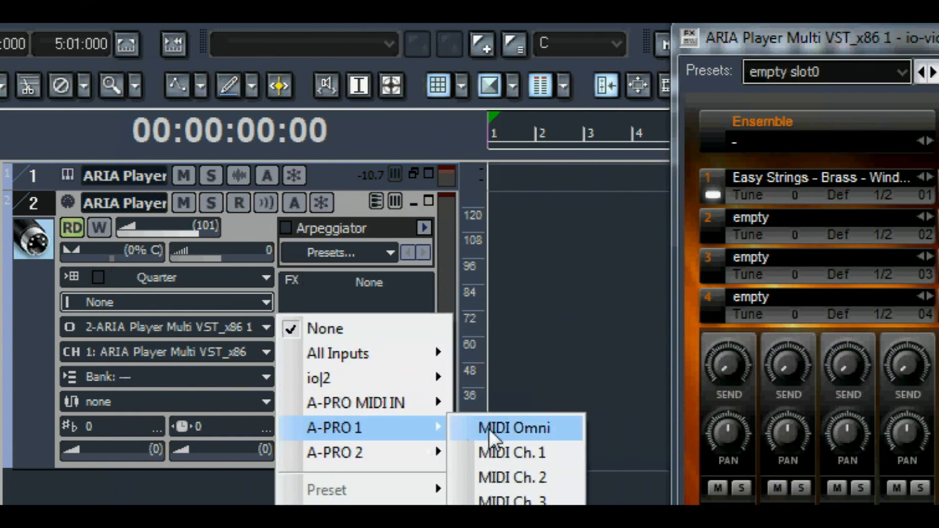
left_click(513, 428)
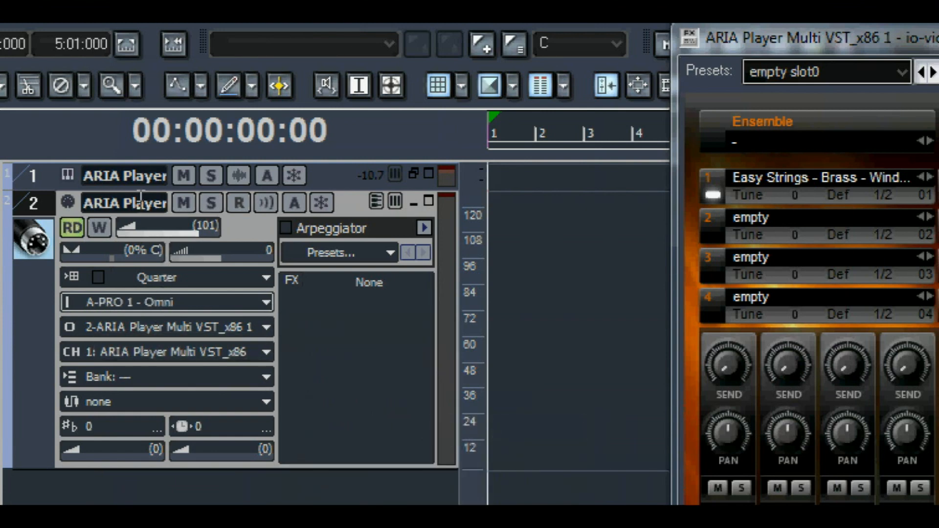
double_click(125, 202)
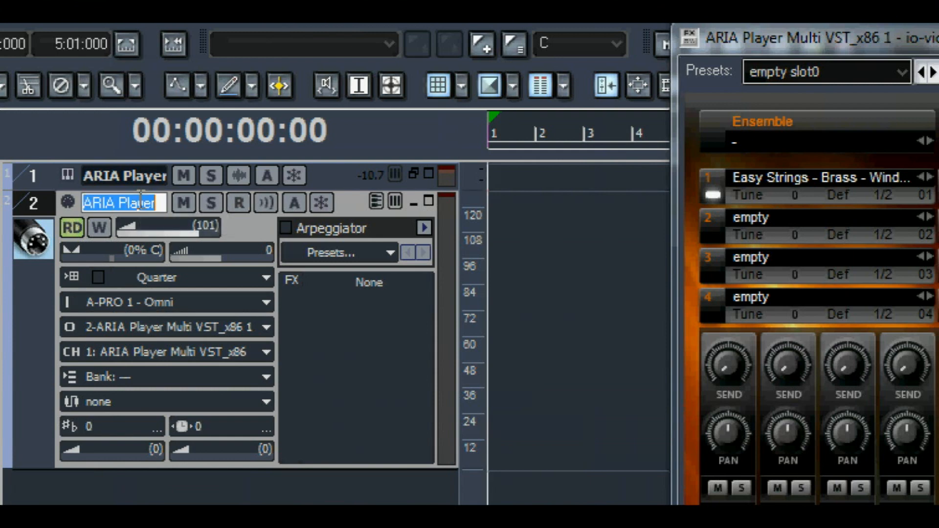
type("EZ strings+")
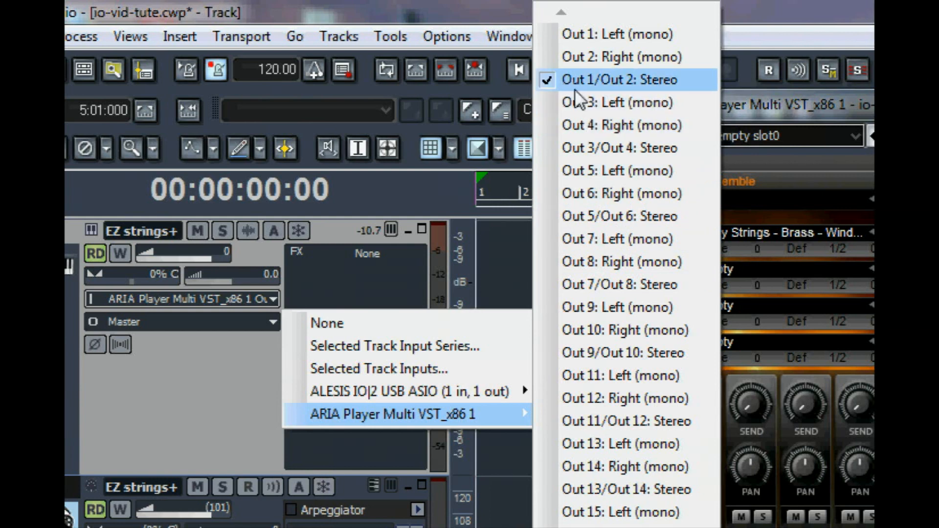
mouse_move(595, 110)
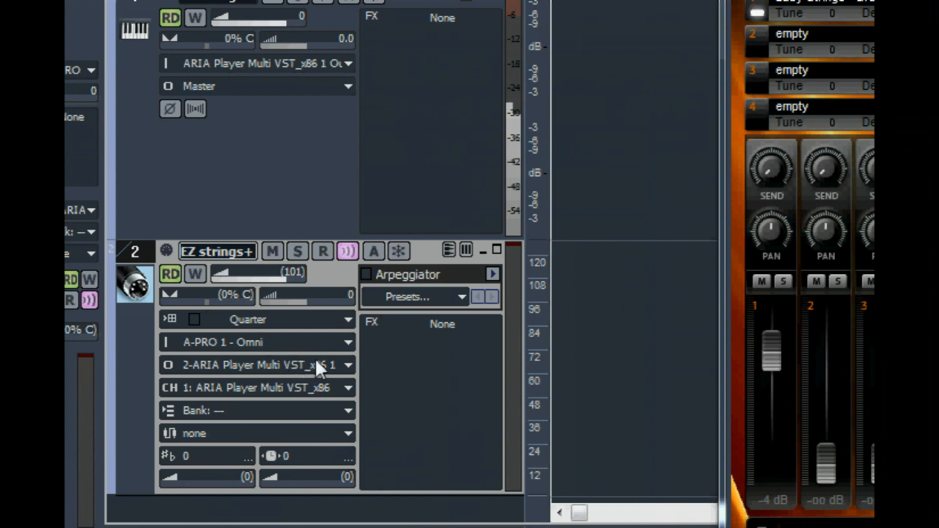
mouse_move(547, 211)
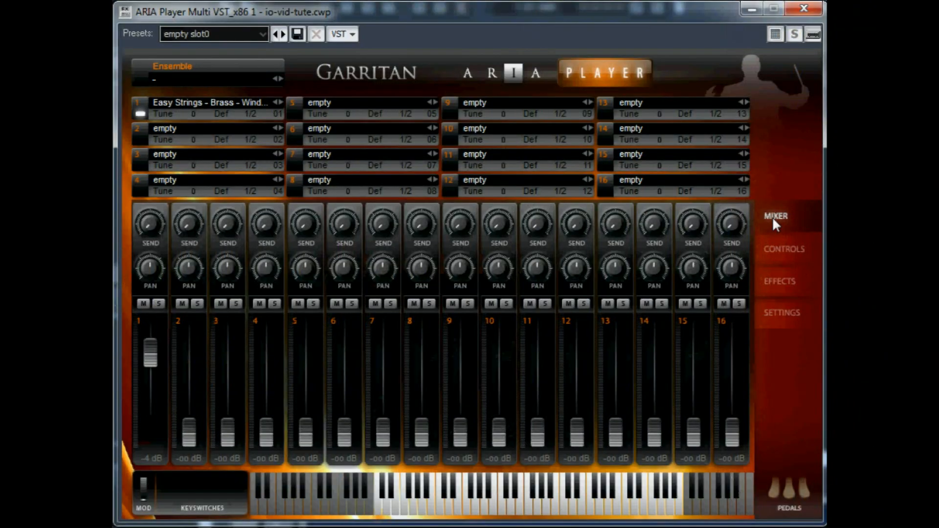
mouse_move(153, 167)
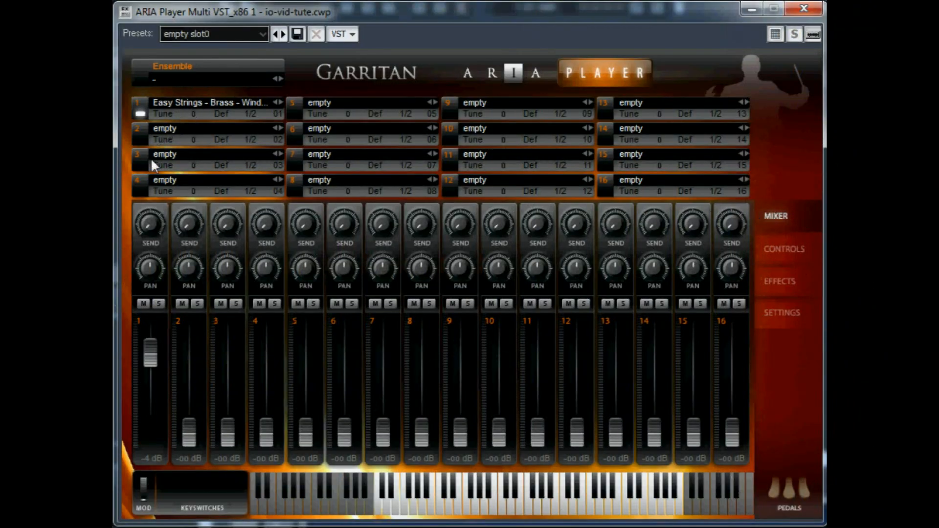
mouse_move(679, 372)
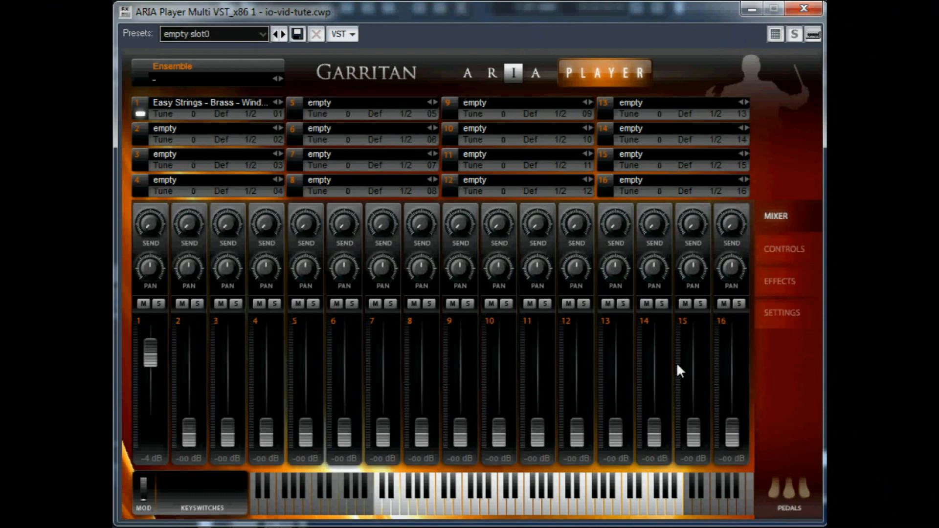
mouse_move(680, 364)
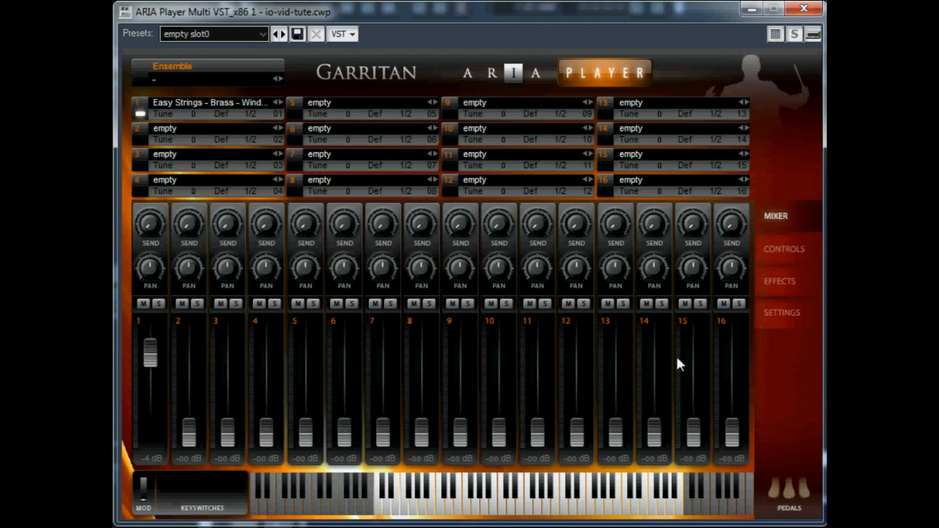